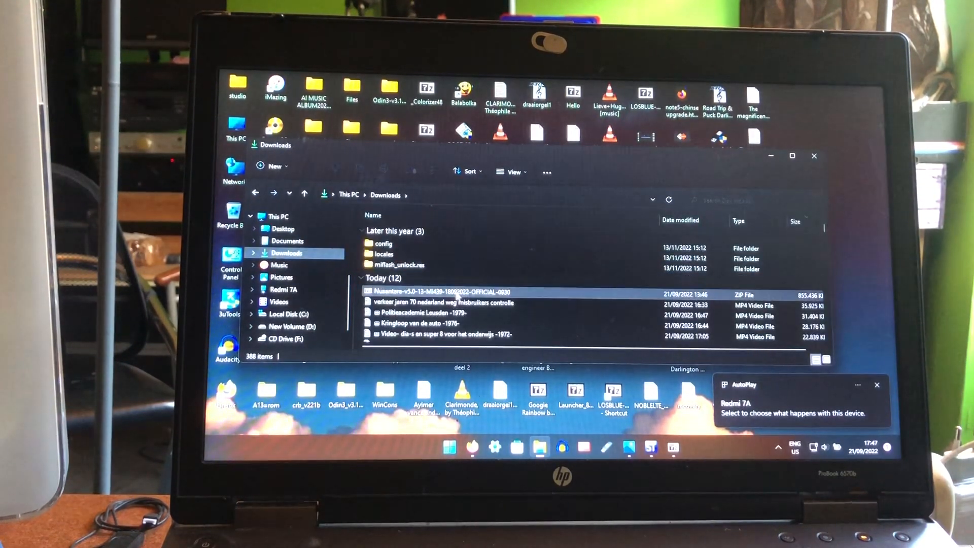
- Copy the Nusantara ZIP from Downloads and show the Redmi 7A's storage
{"action": "right_click", "coordinate": [454, 290]}
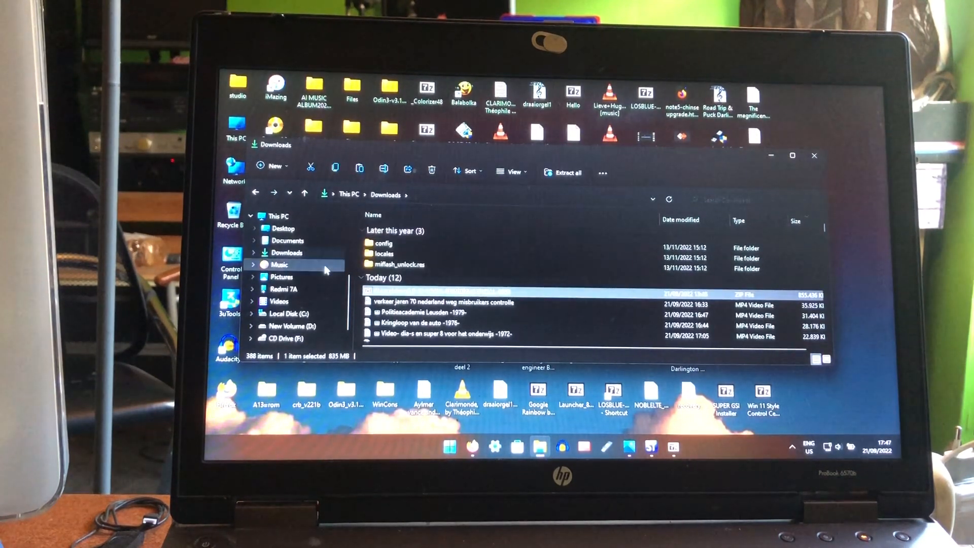
{"action": "left_click", "coordinate": [284, 288]}
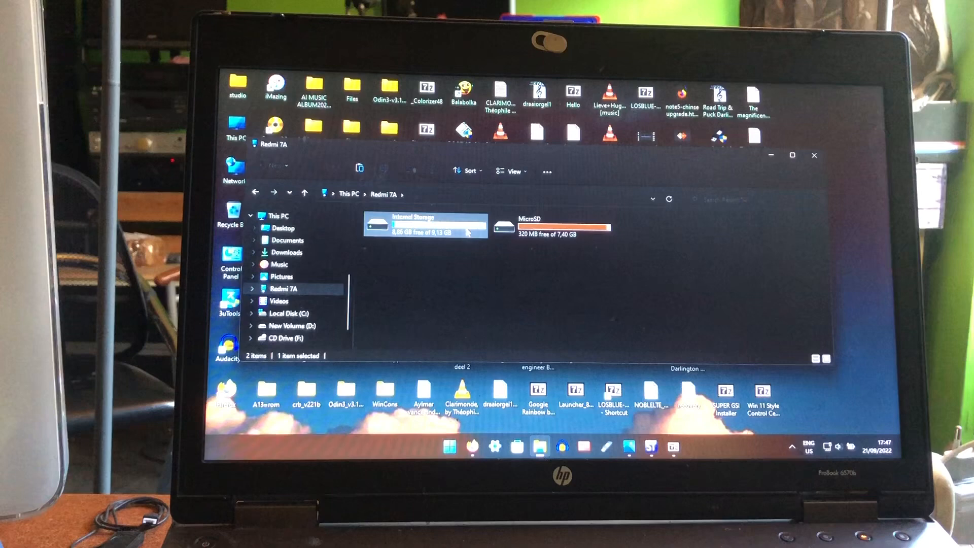
{"action": "double_click", "coordinate": [419, 224]}
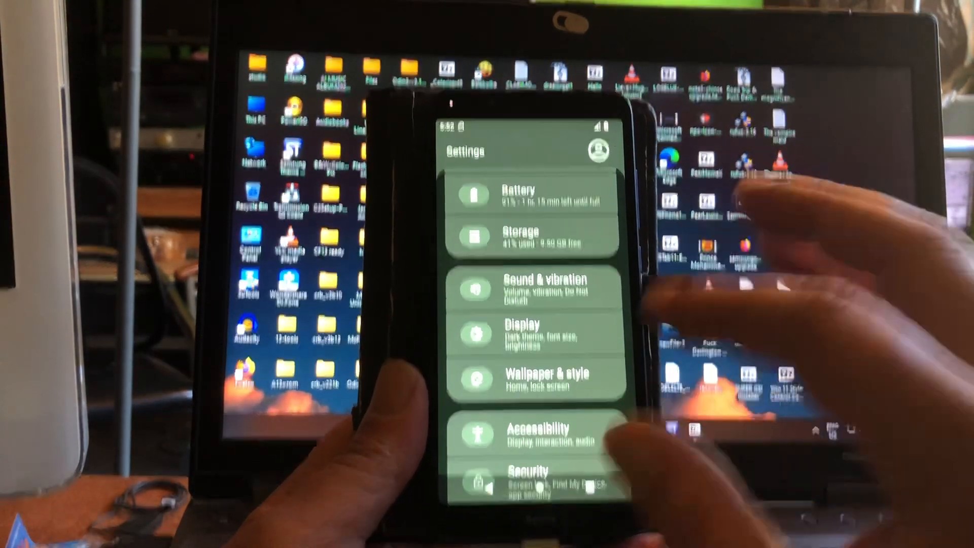
- Browse Nusantara Wings customization, looking over its Themes page
{"action": "scroll", "scroll_direction": "down", "scroll_amount": 3}
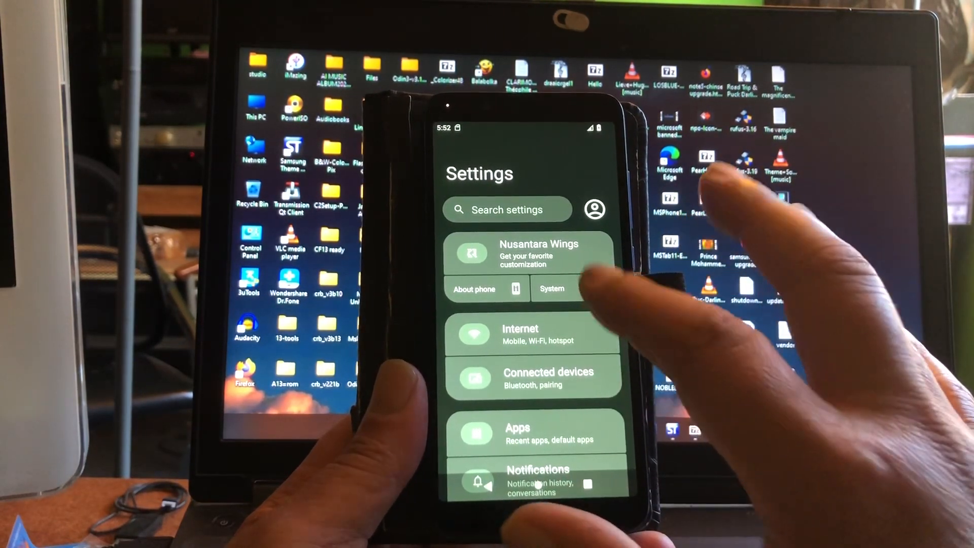
{"action": "left_click", "coordinate": [527, 254]}
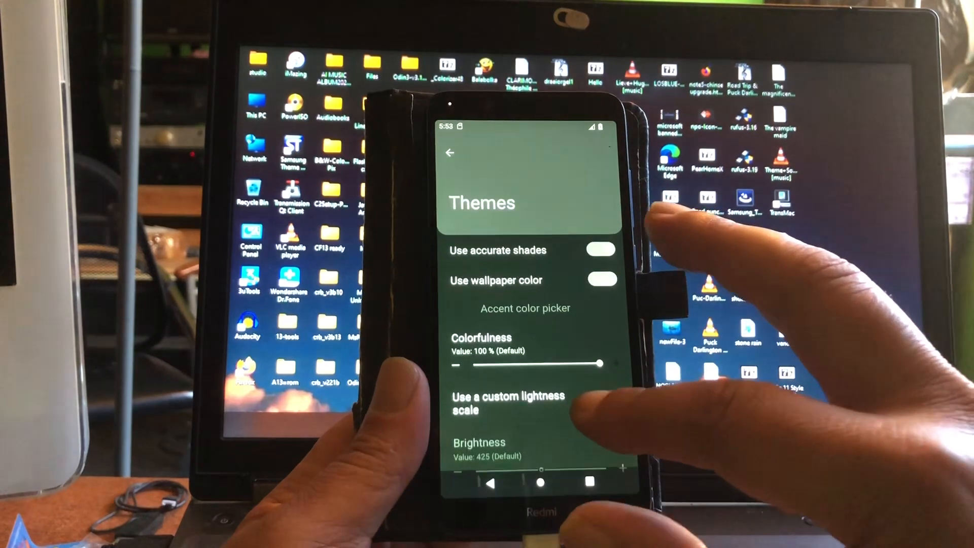
{"action": "left_click", "coordinate": [450, 152]}
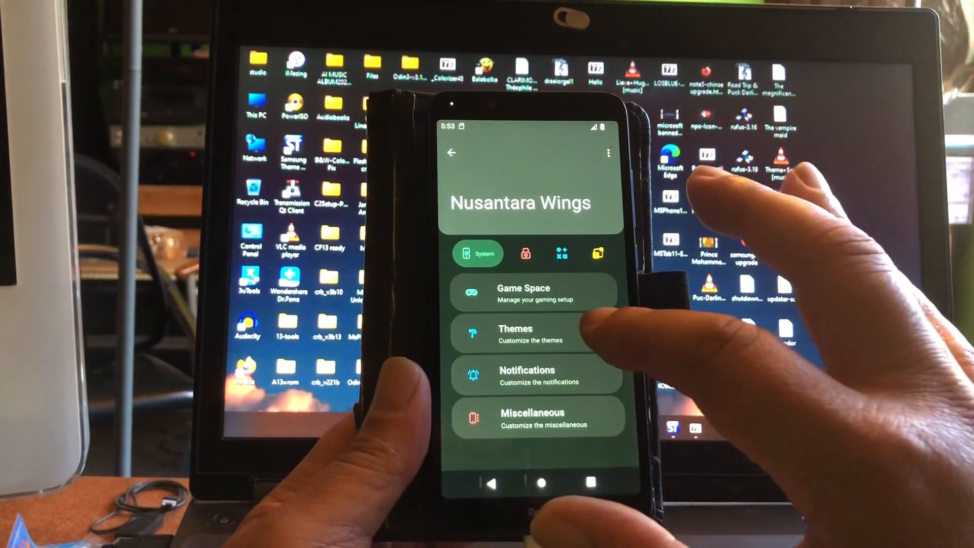
- Look through Nusantara Wings notification options down to the reTicker section
{"action": "left_click", "coordinate": [527, 375]}
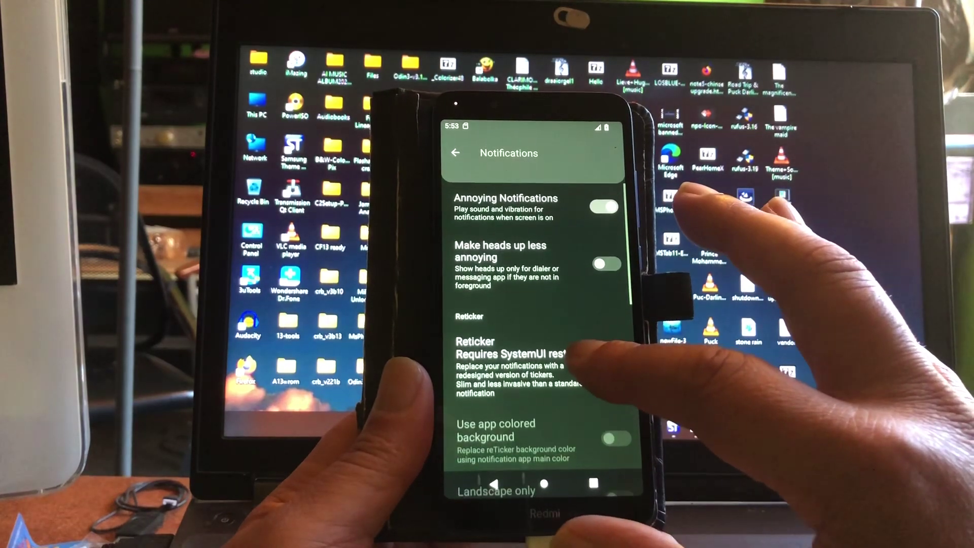
{"action": "scroll", "scroll_direction": "down", "scroll_amount": 3}
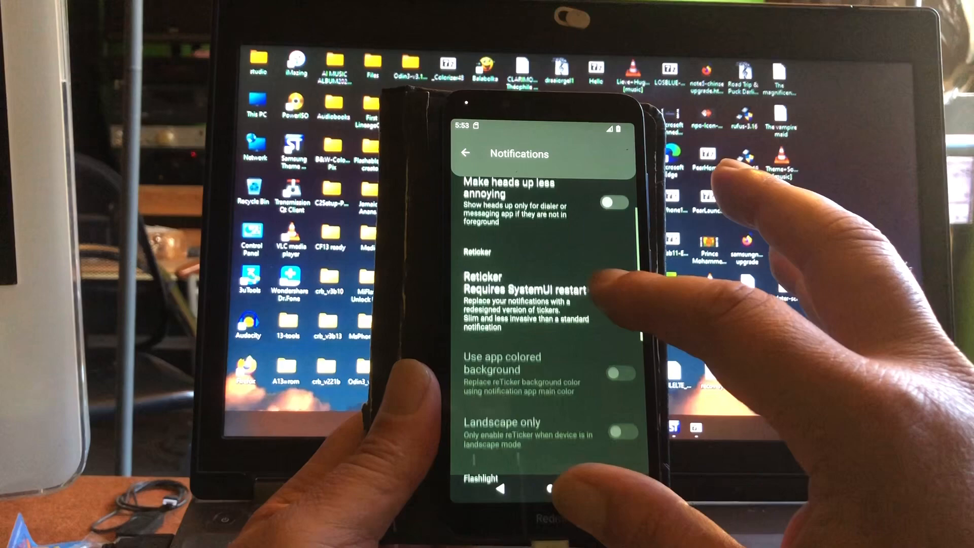
{"action": "scroll", "scroll_direction": "down", "scroll_amount": 3}
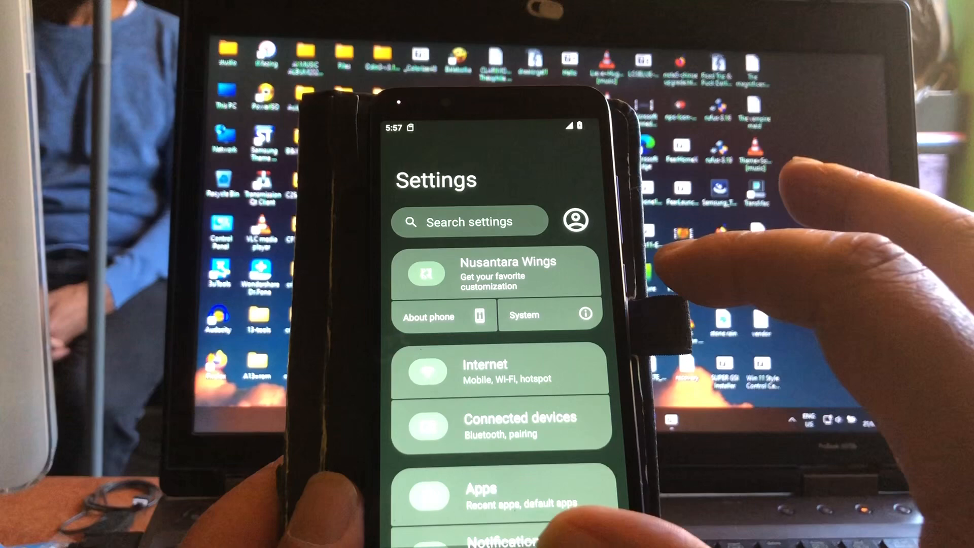
- Reach the Gestures page under System settings
{"action": "left_click", "coordinate": [548, 315]}
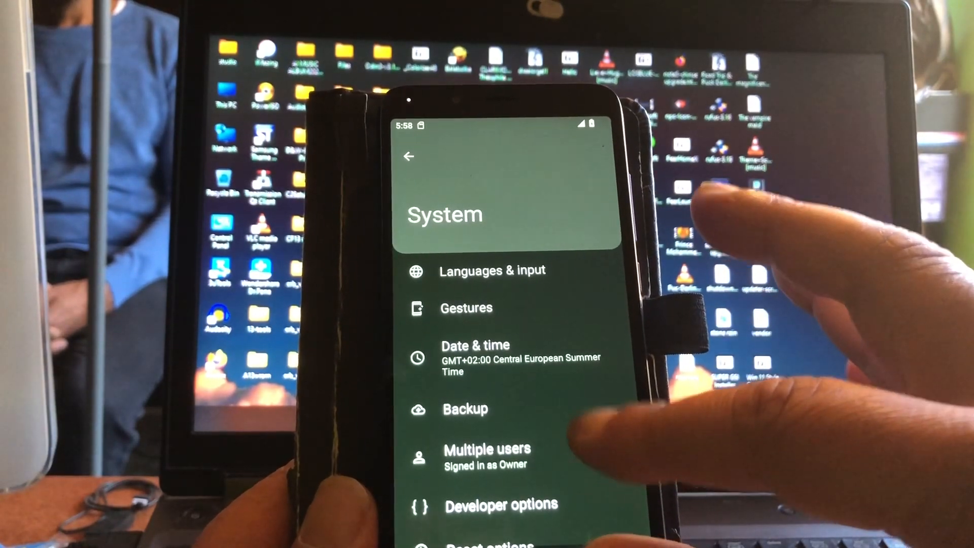
{"action": "left_click", "coordinate": [466, 308]}
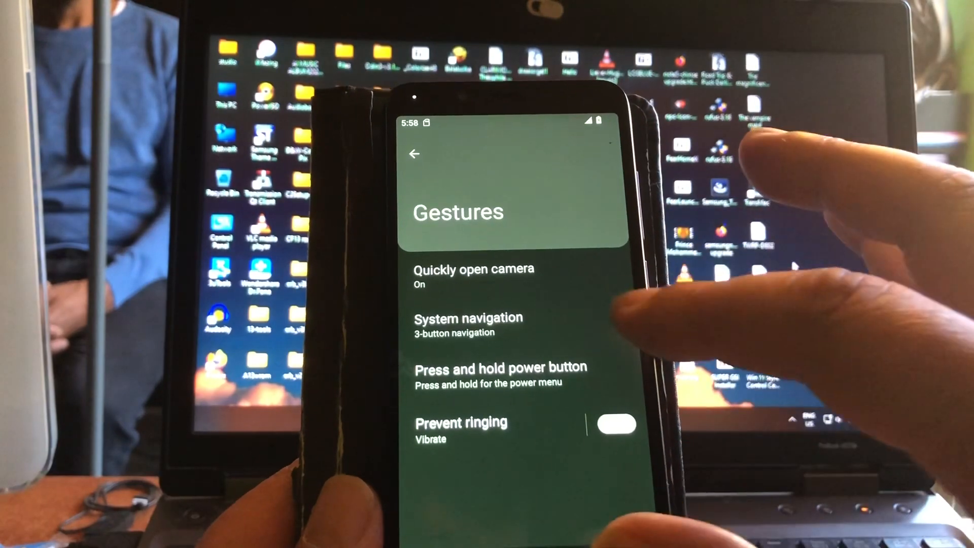
{"action": "left_click", "coordinate": [467, 318]}
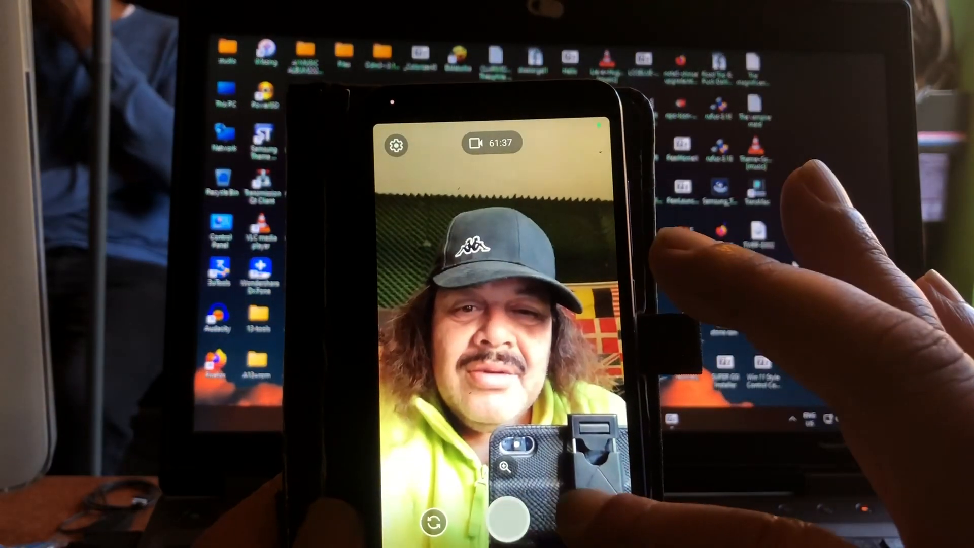
- Record and stop a brief front-camera test video clip
{"action": "left_click", "coordinate": [510, 513]}
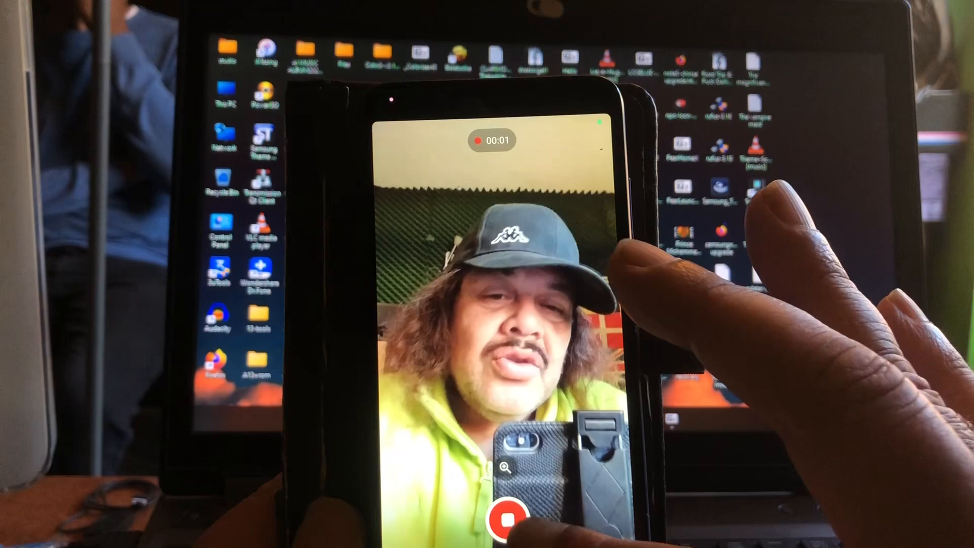
{"action": "left_click", "coordinate": [507, 516]}
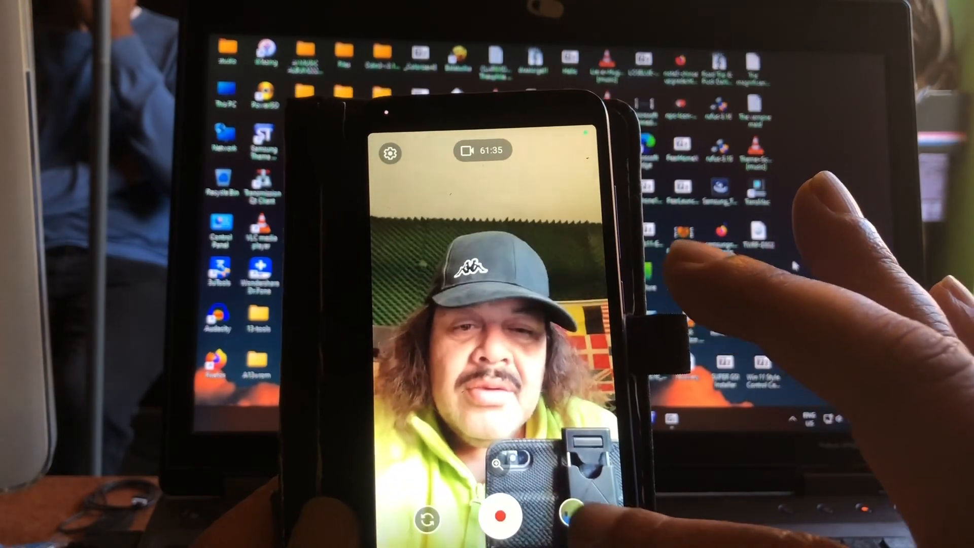